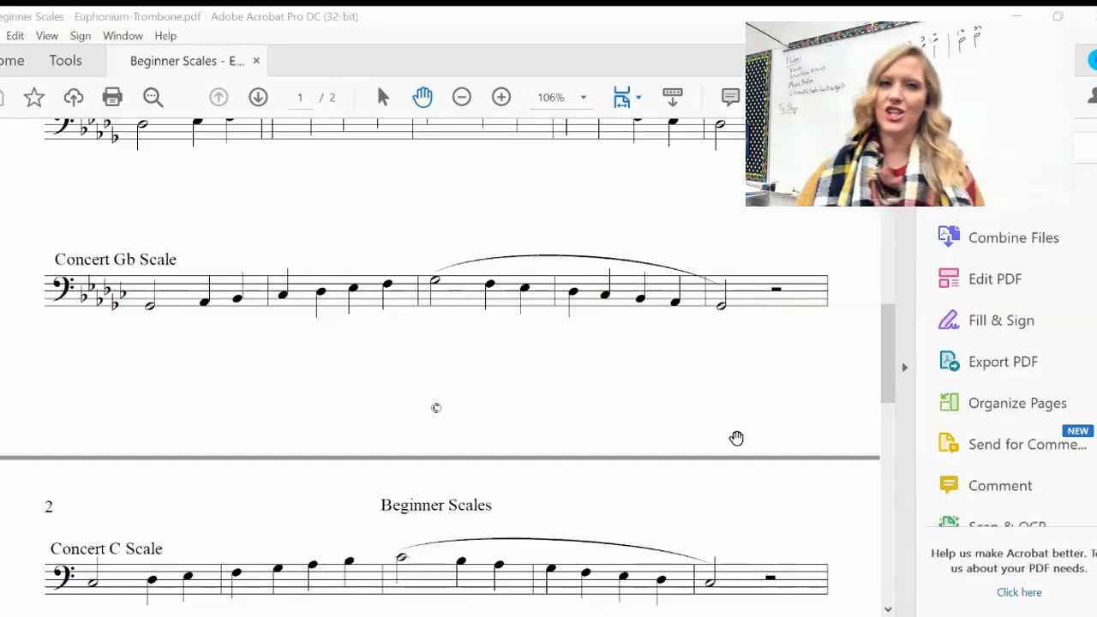
pyautogui.moveTo(716, 373)
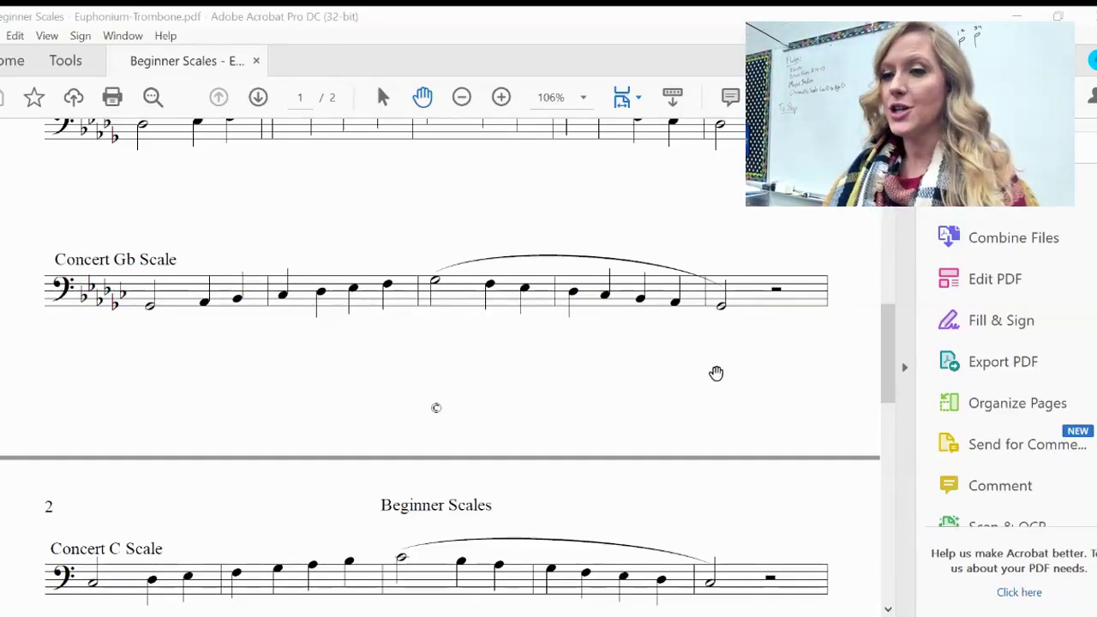
pyautogui.moveTo(674, 172)
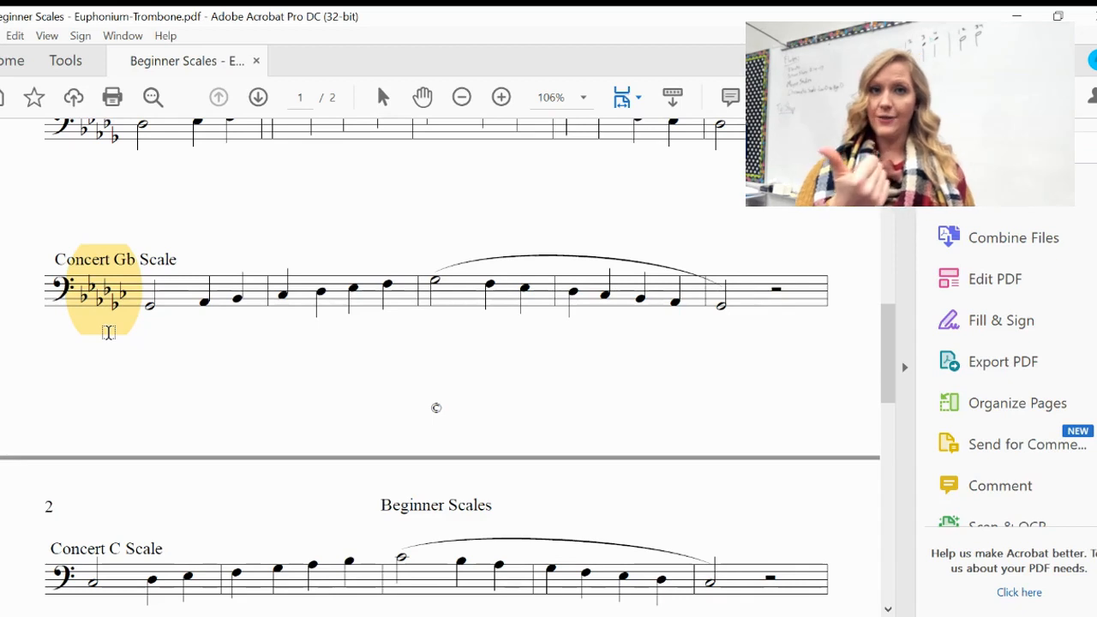
pyautogui.moveTo(119, 337)
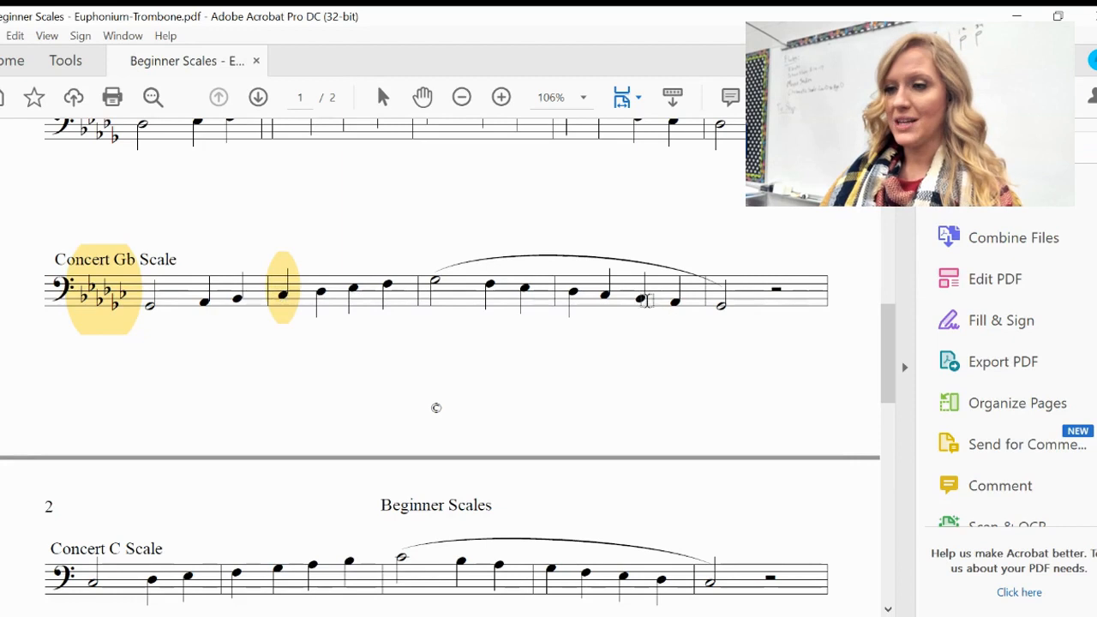
# - Mark the first C-flat of the ascending Concert Gb Scale with a yellow highlight
pyautogui.click(604, 288)
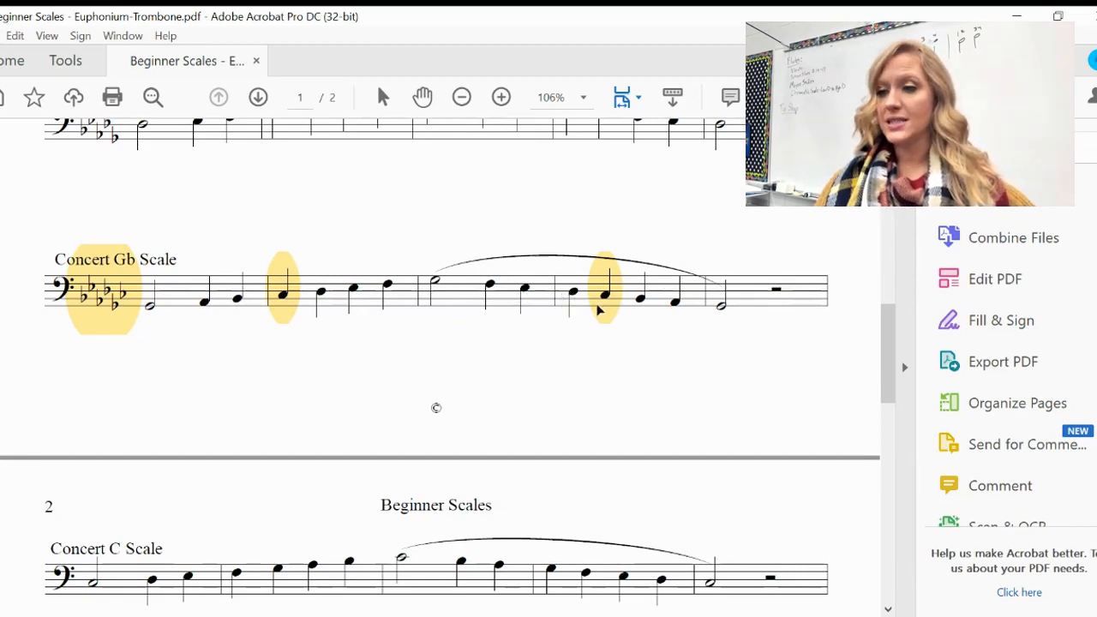
pyautogui.moveTo(626, 300)
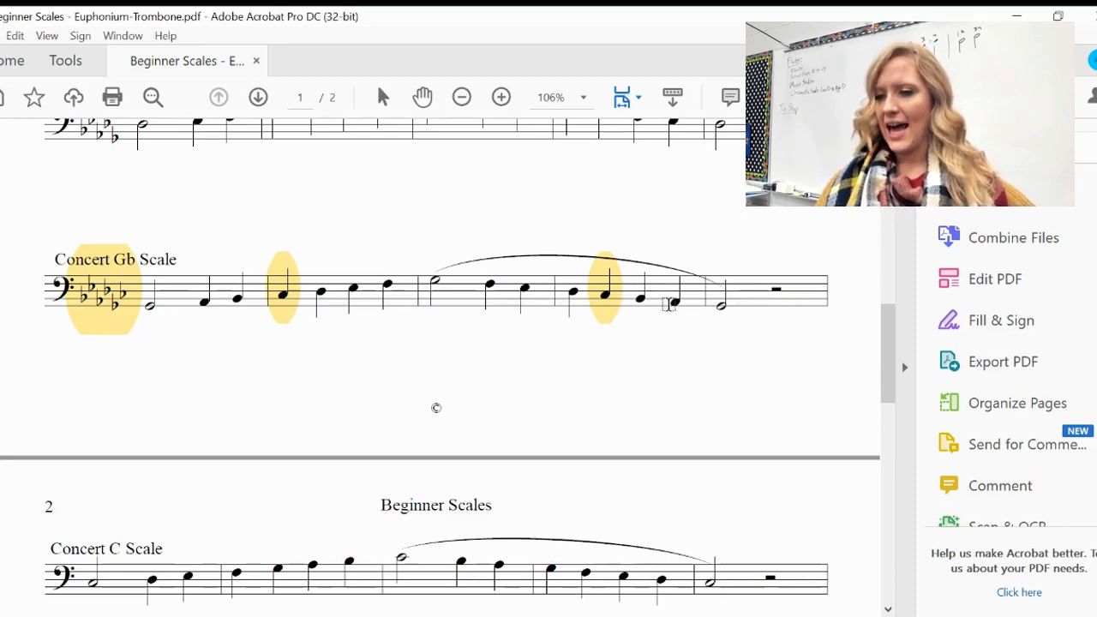
pyautogui.moveTo(288, 357)
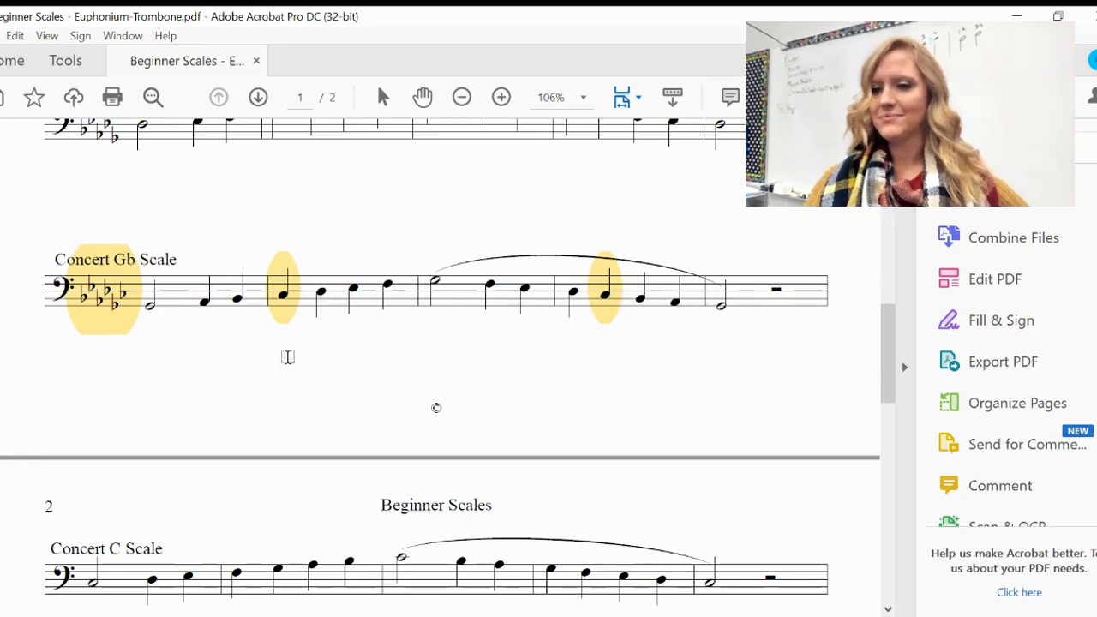